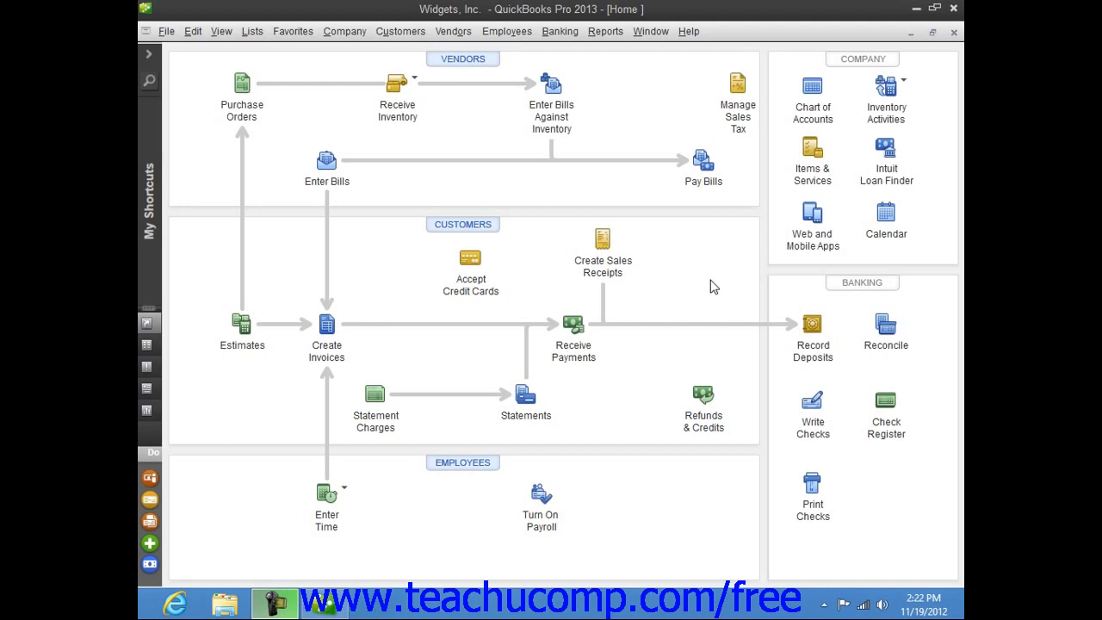
mouse_move(744, 227)
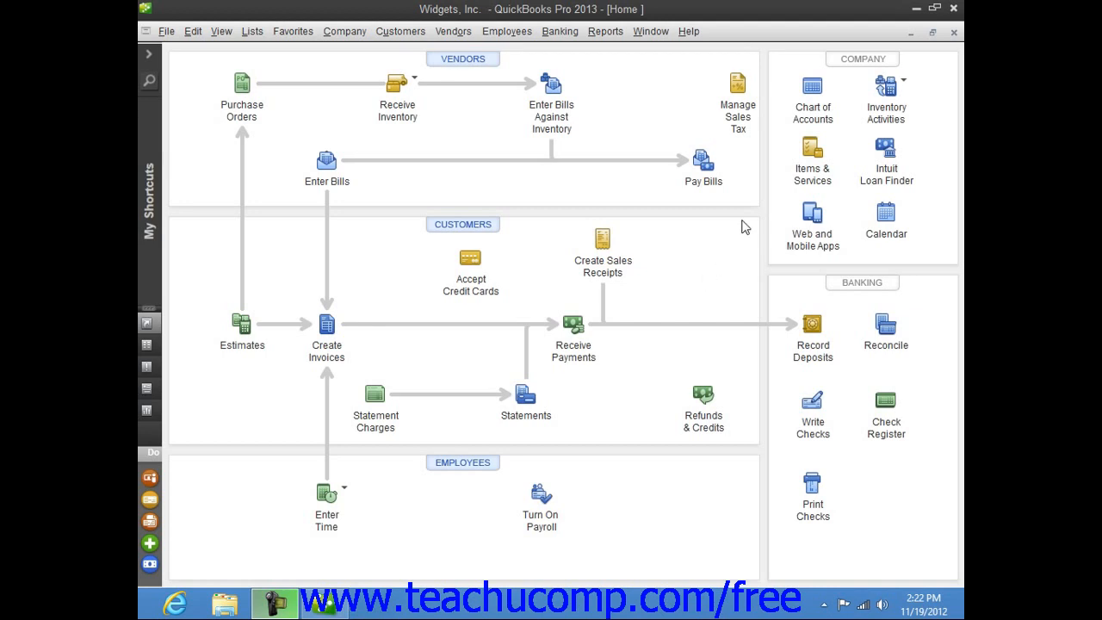
Bring up the Vendors menu to reach the sales tax tasks
click(453, 31)
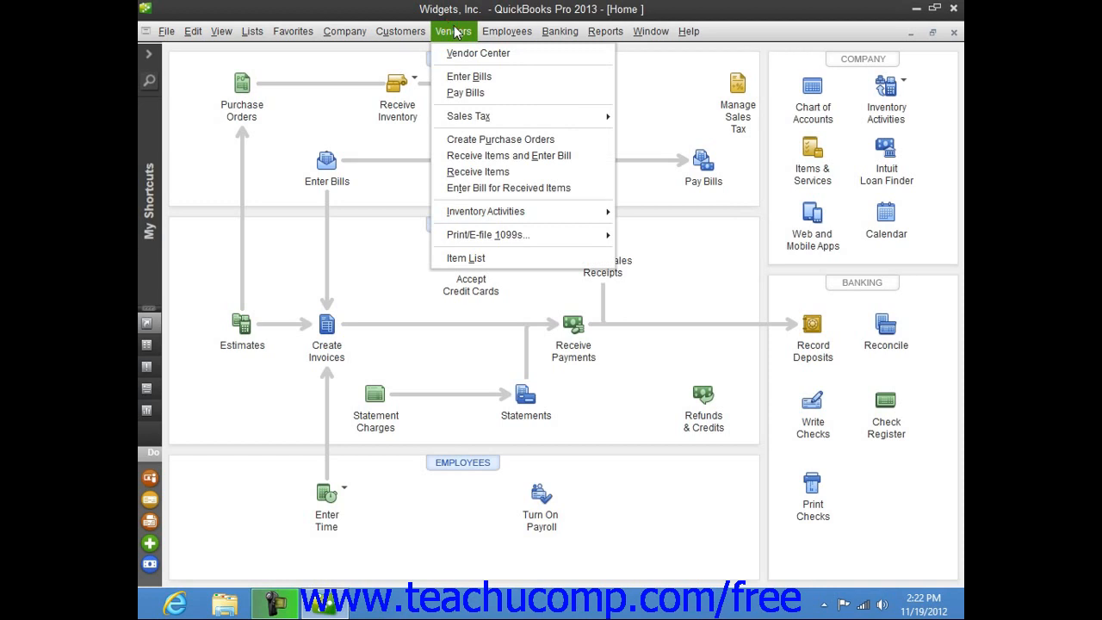
mouse_move(468, 117)
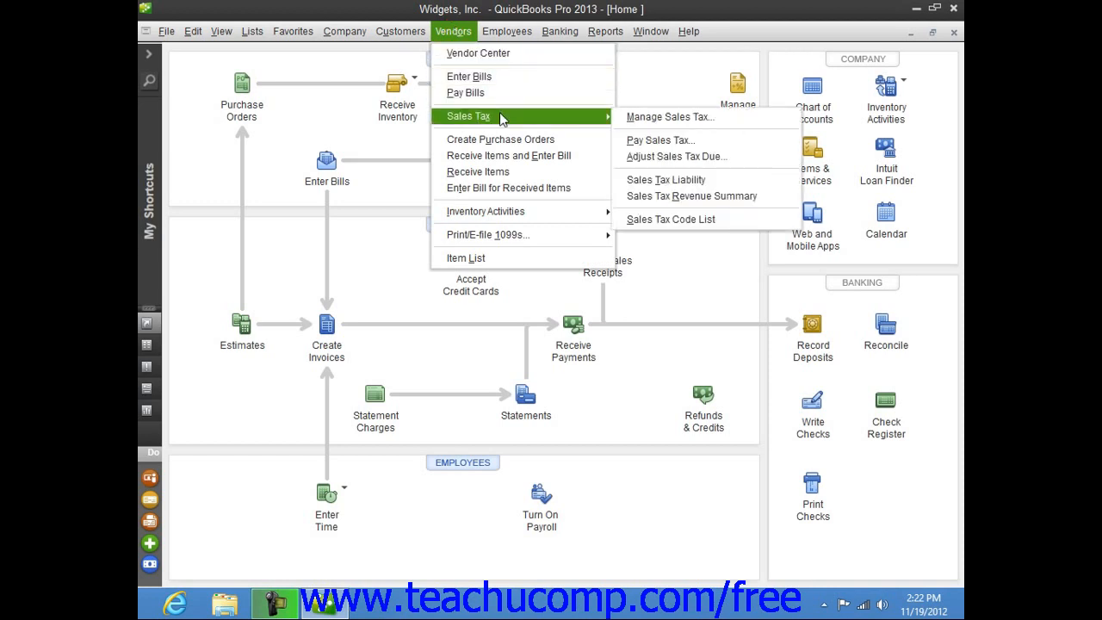
mouse_move(661, 140)
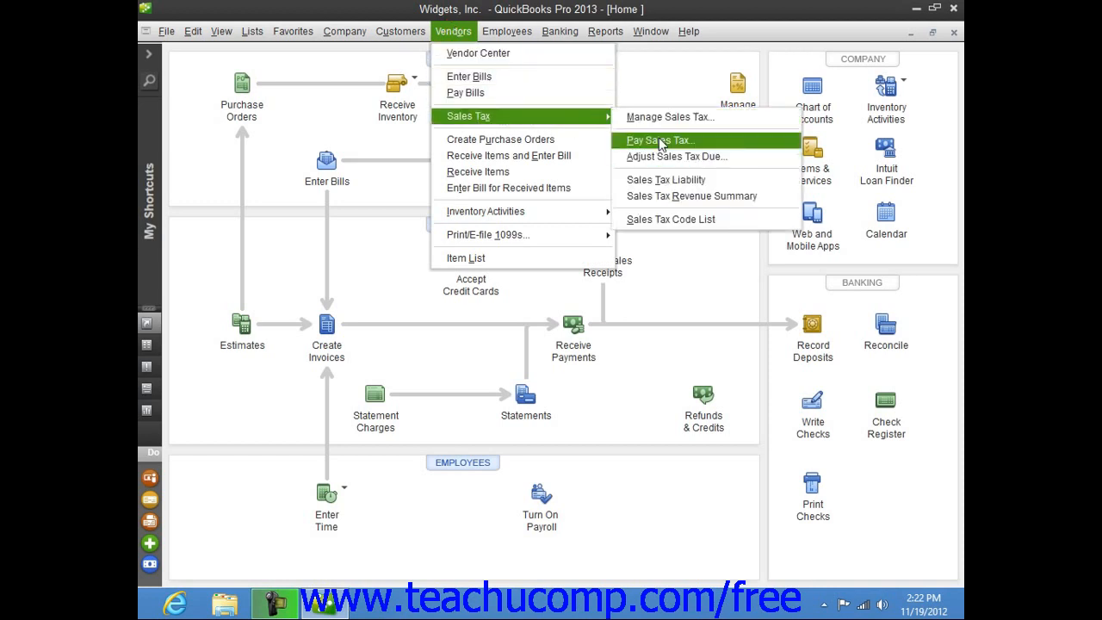
Start Pay Sales Tax with Checking as the paying account and the check date reviewed
click(661, 140)
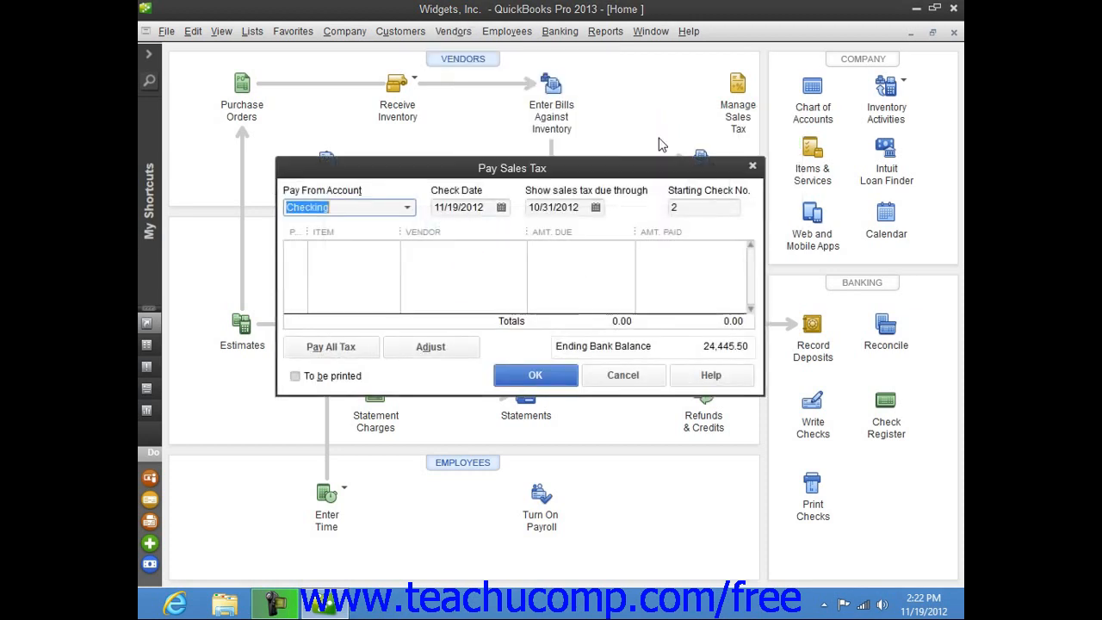
mouse_move(406, 213)
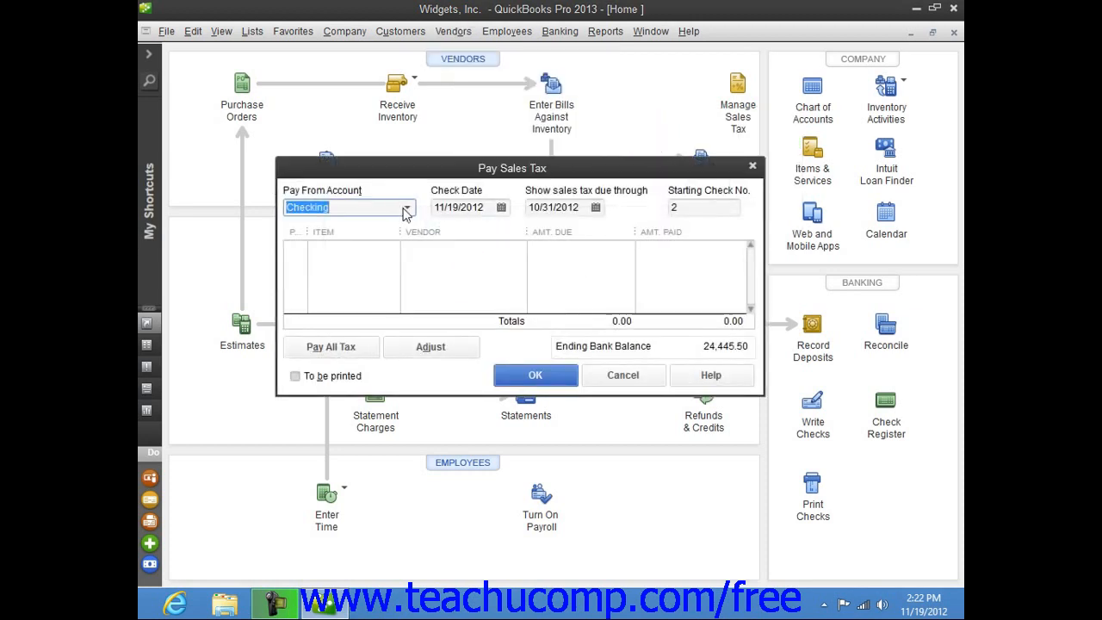
click(406, 207)
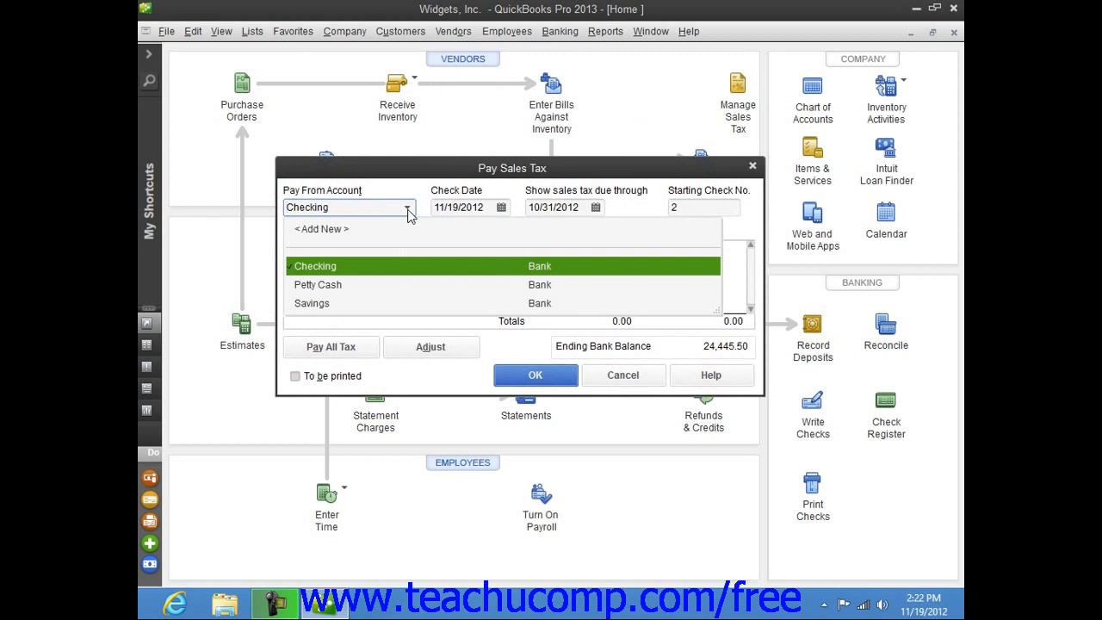
click(315, 265)
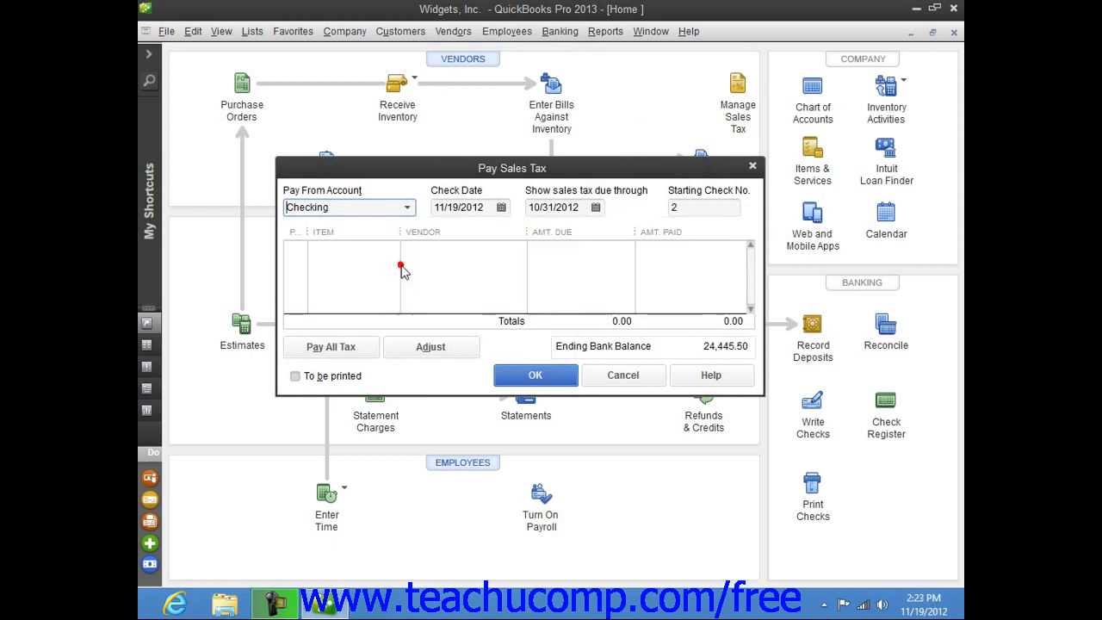
mouse_move(423, 255)
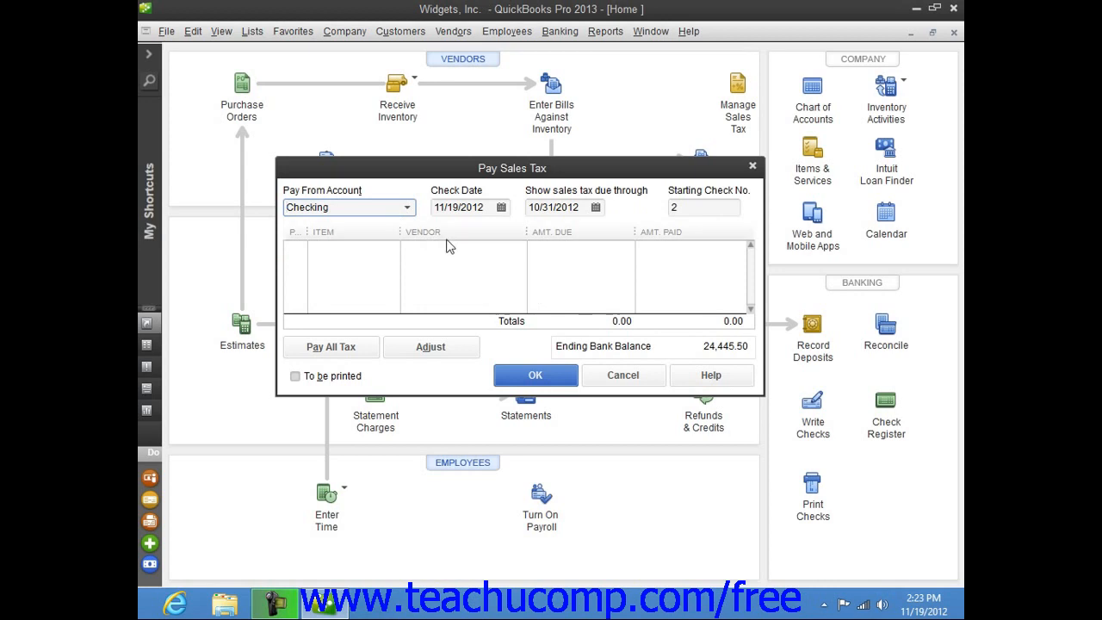
click(502, 207)
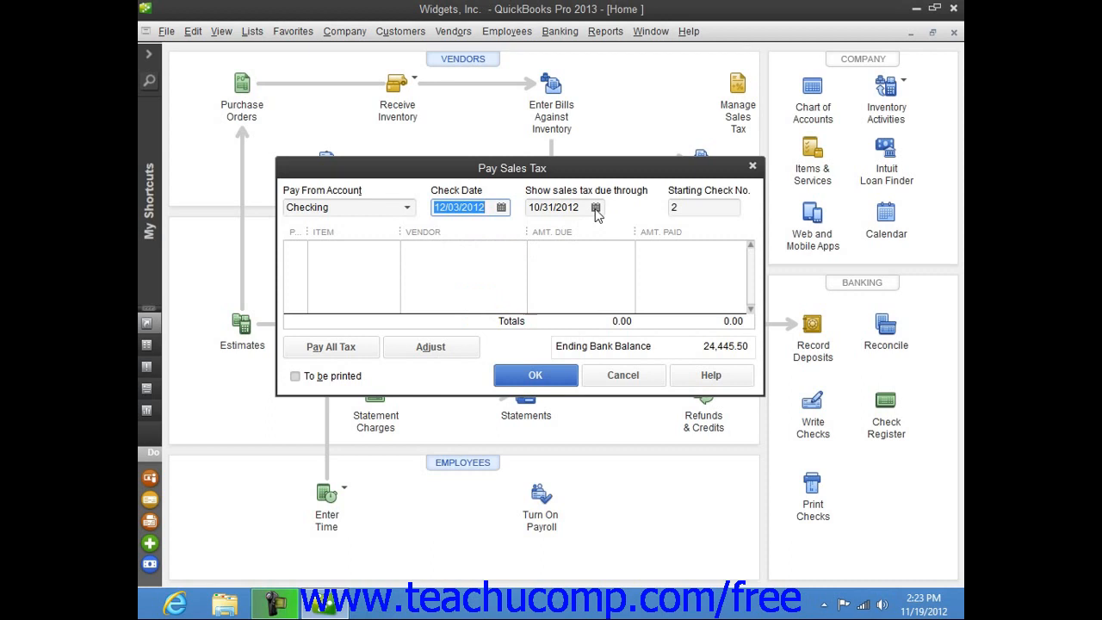
Set tax due through November 30, 2012, review the starting check number and mark the check to be printed
click(596, 207)
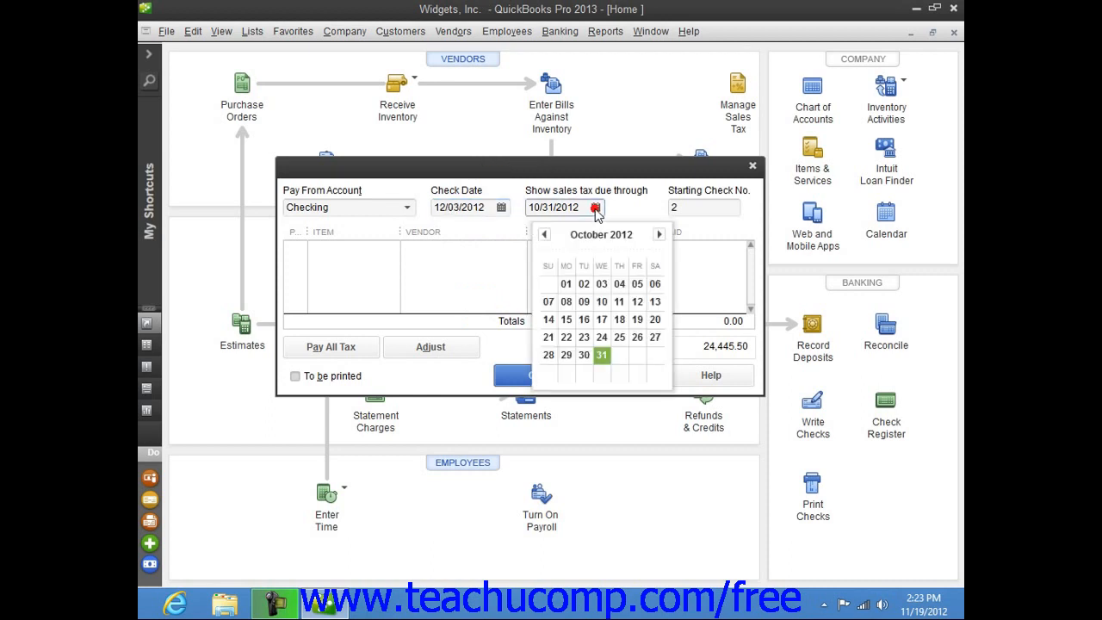
click(660, 234)
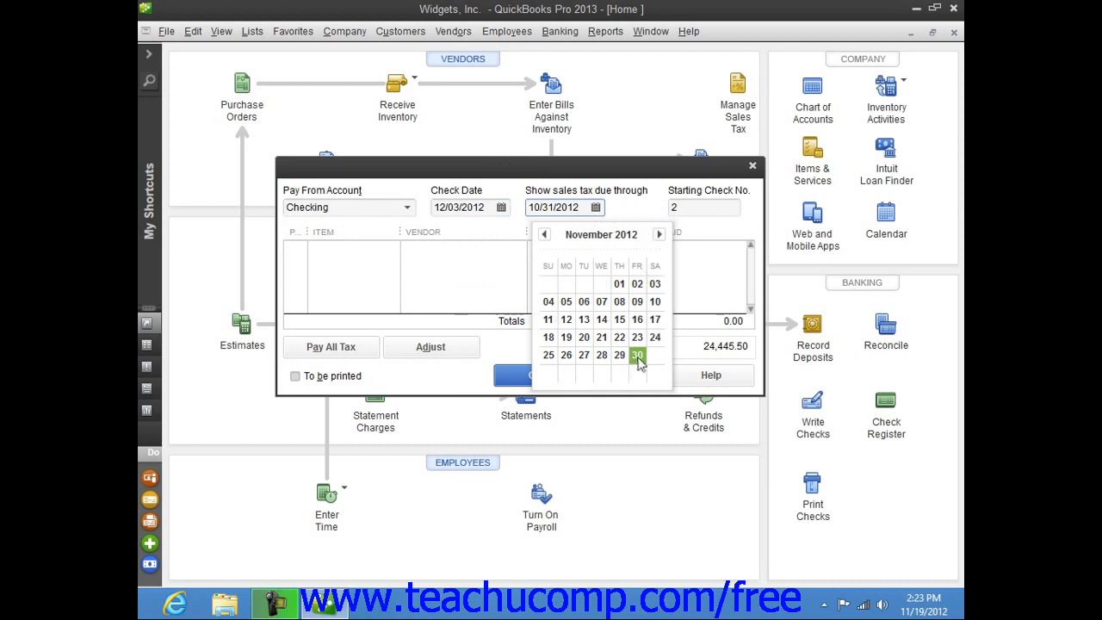
click(637, 355)
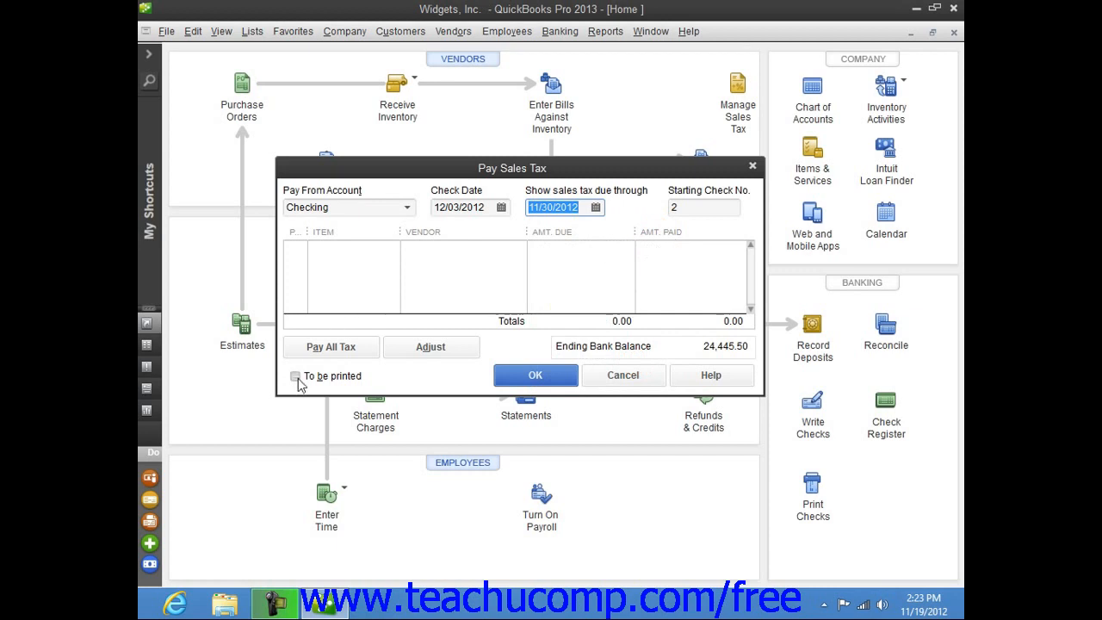
click(296, 375)
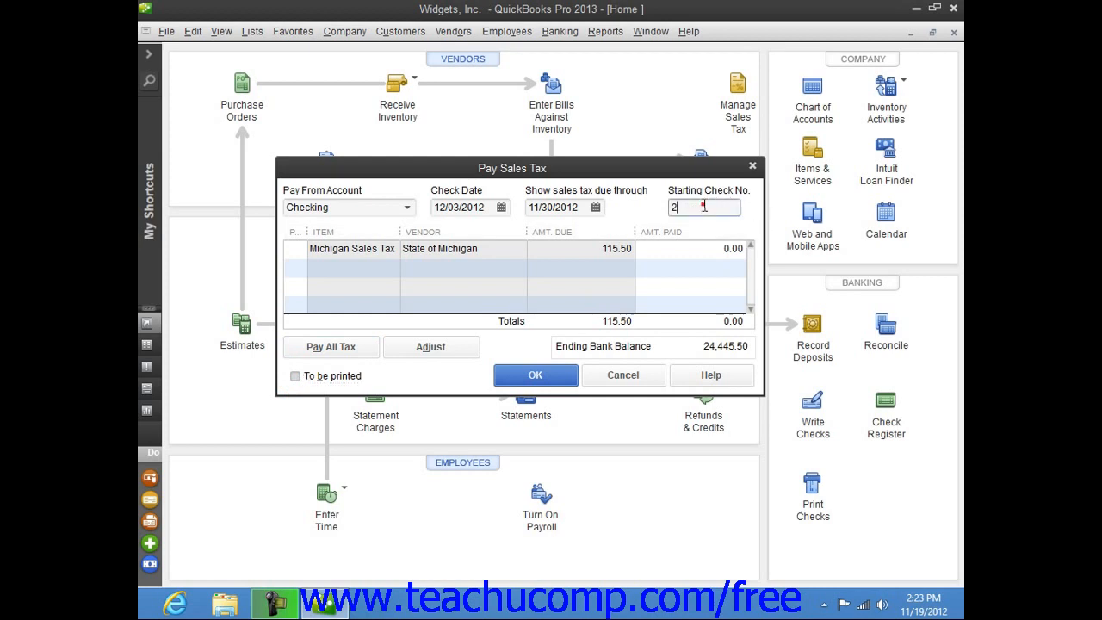
click(296, 375)
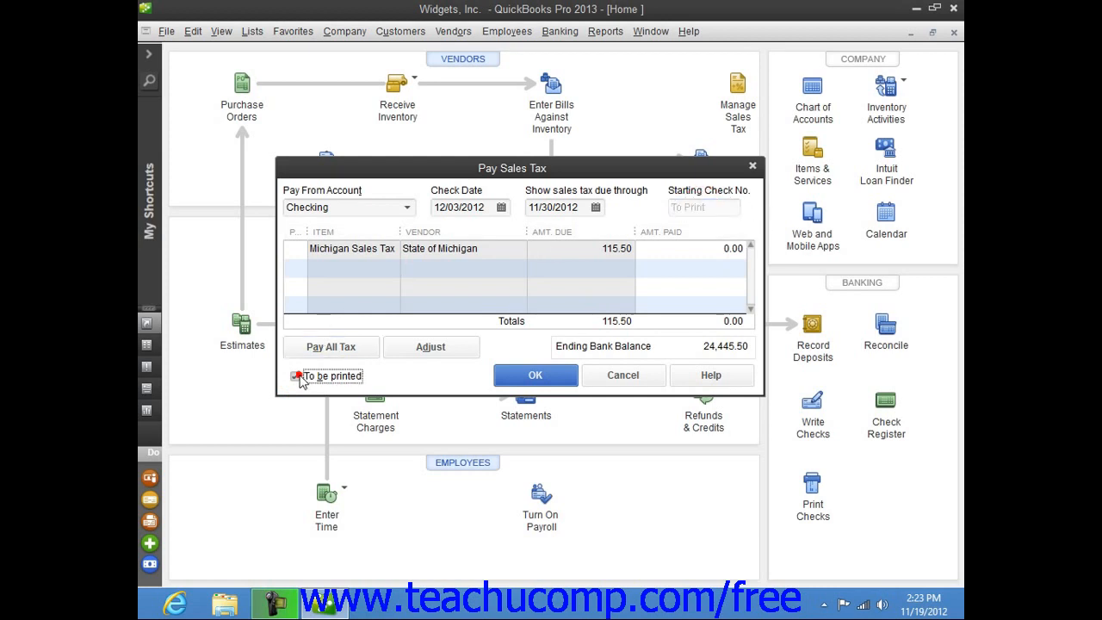
click(296, 376)
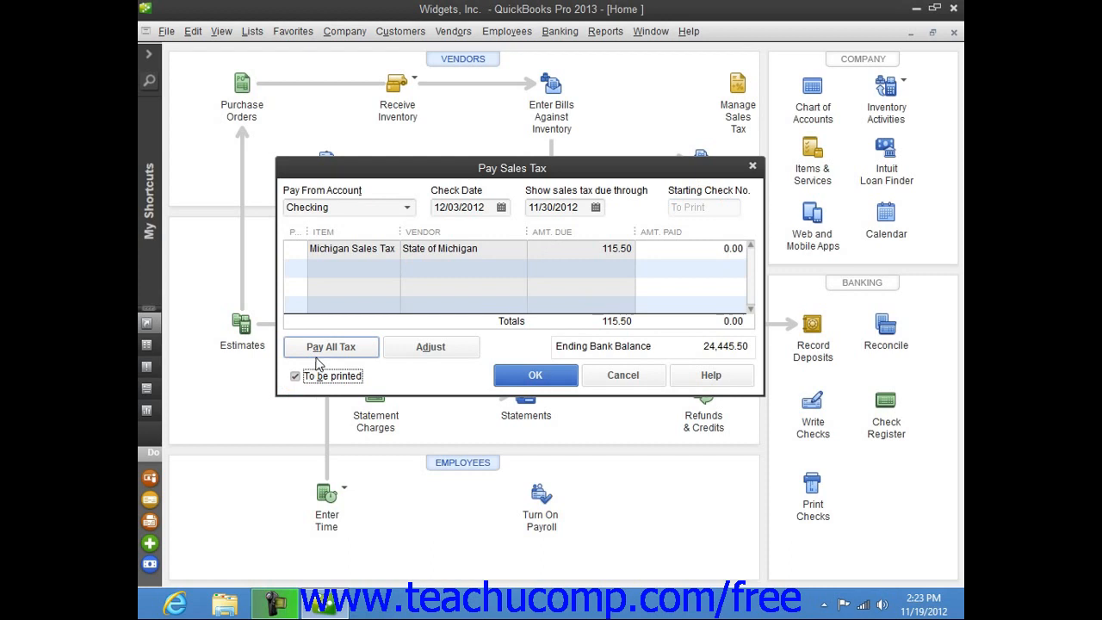
mouse_move(353, 337)
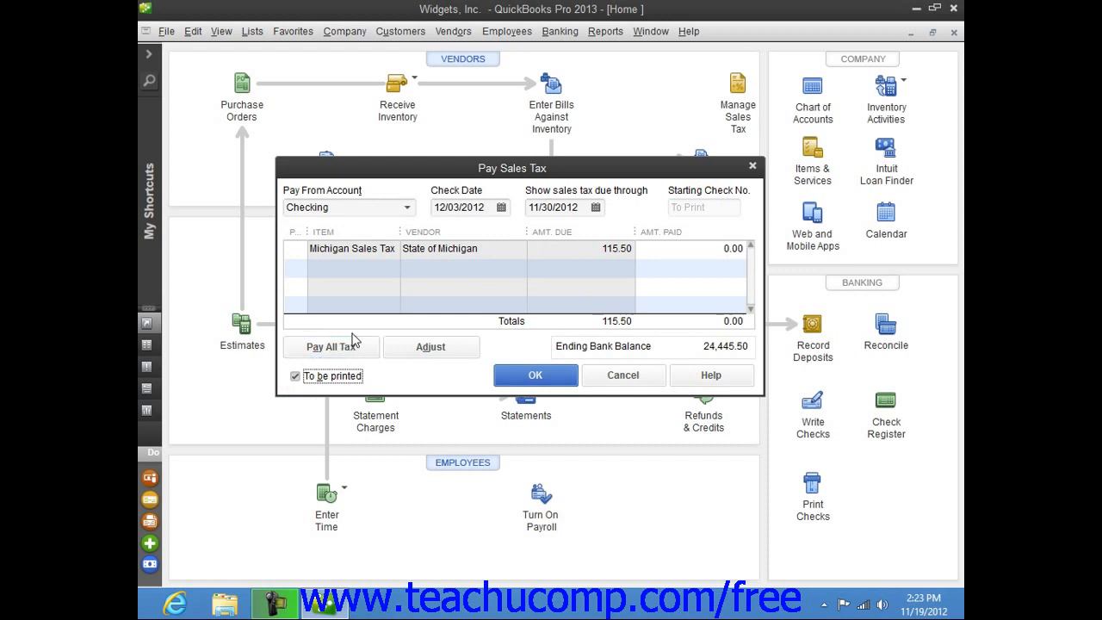
mouse_move(383, 337)
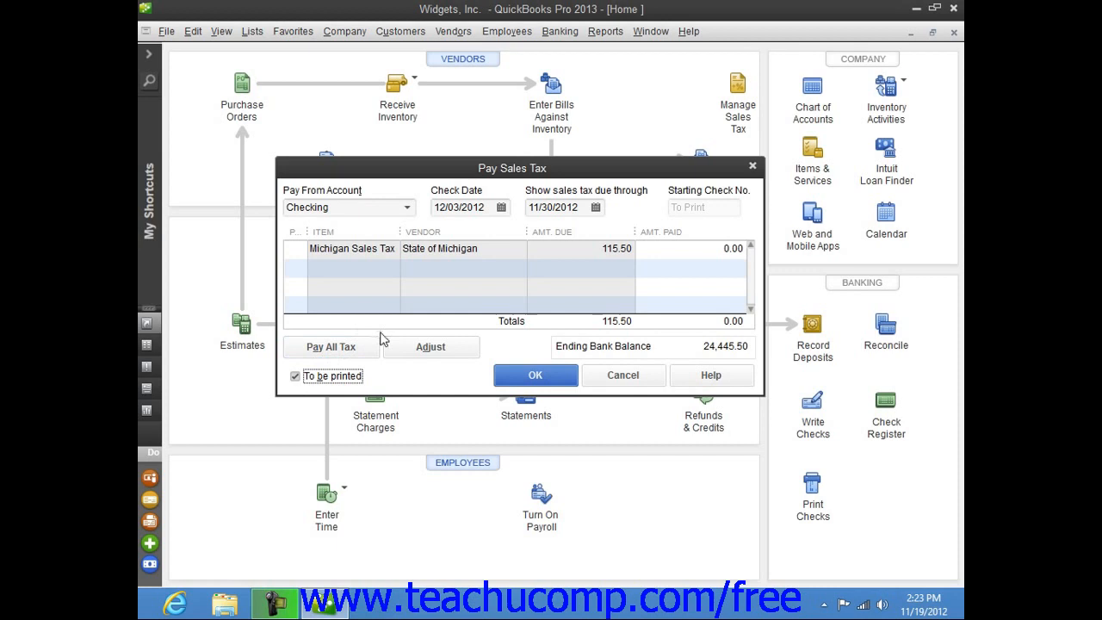
mouse_move(376, 310)
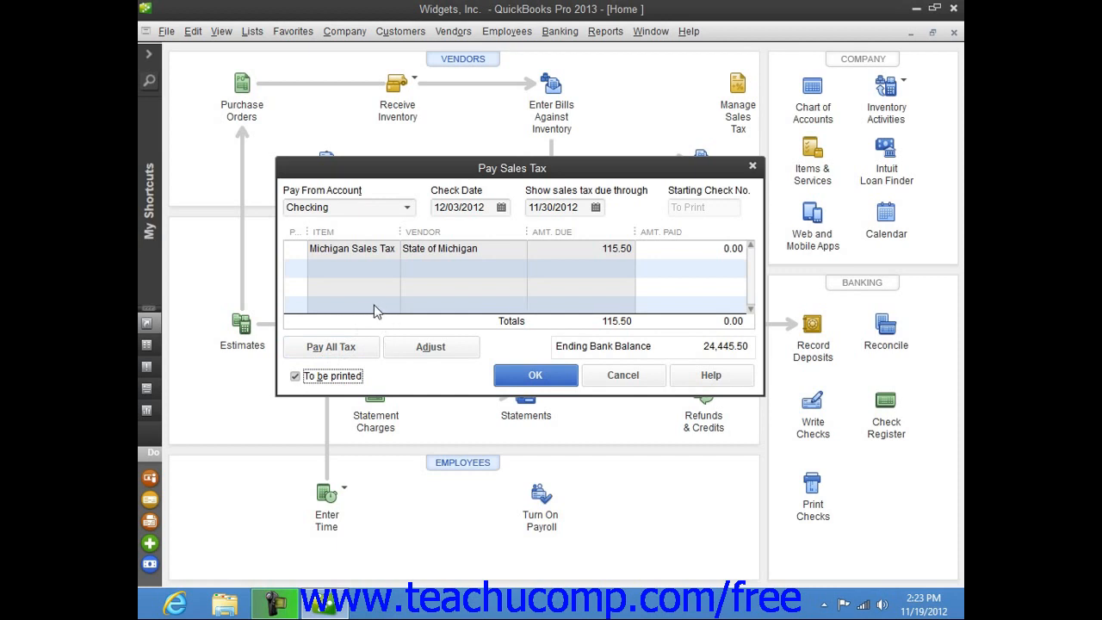
Mark the 115.50 Michigan Sales Tax line for payment and begin a sales tax adjustment
click(300, 257)
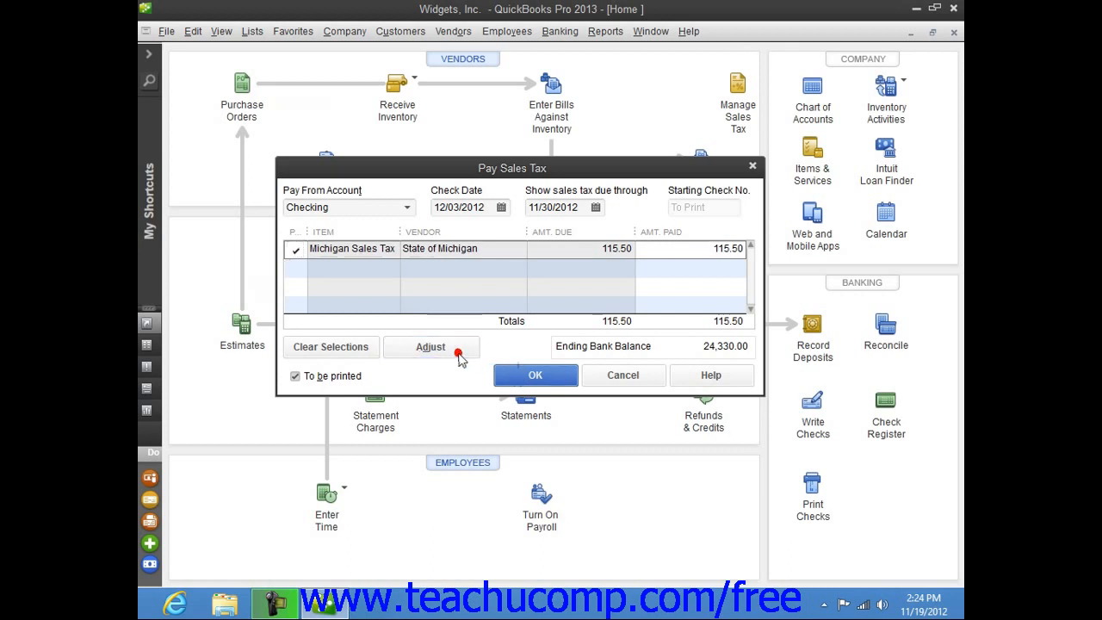
click(430, 346)
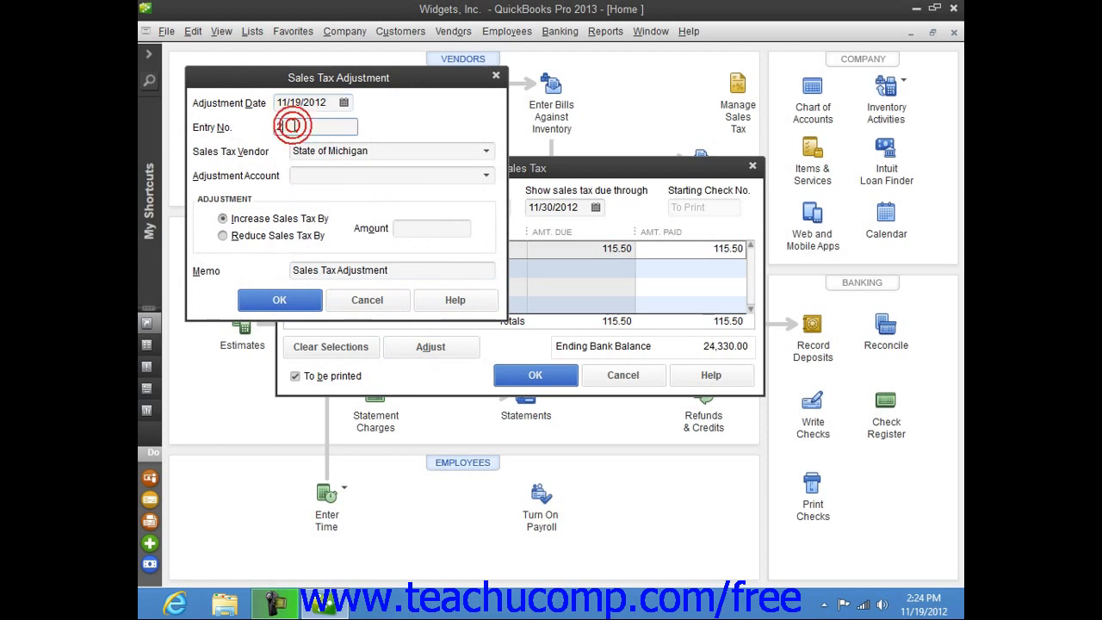
Give the adjustment Entry No. 2 and choose Reduce Sales Tax By, ready for an amount
text(2)
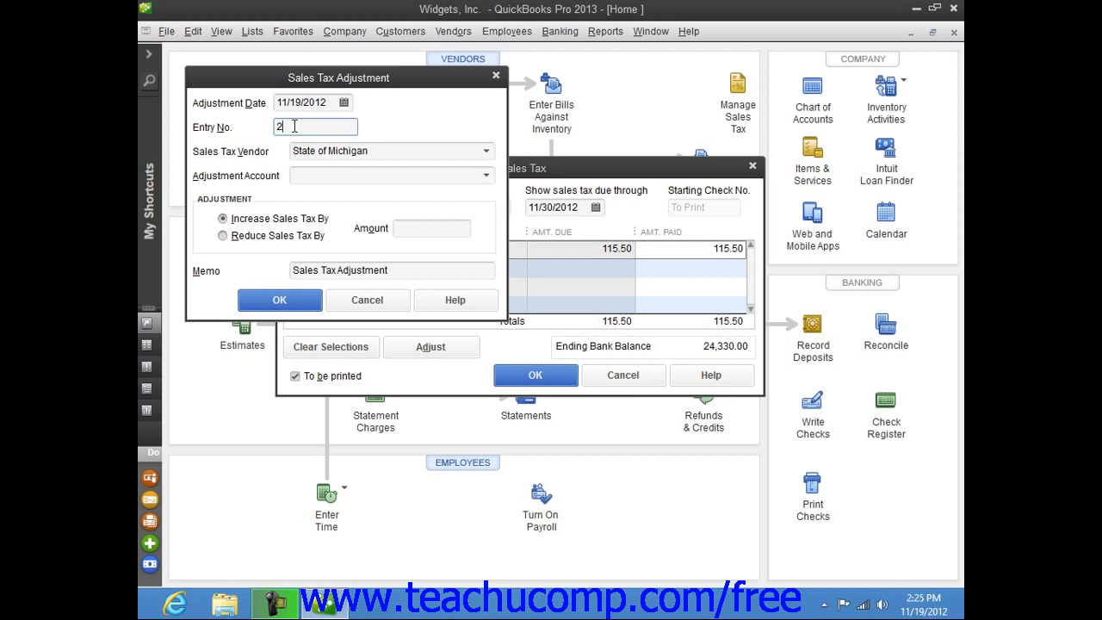
mouse_move(314, 148)
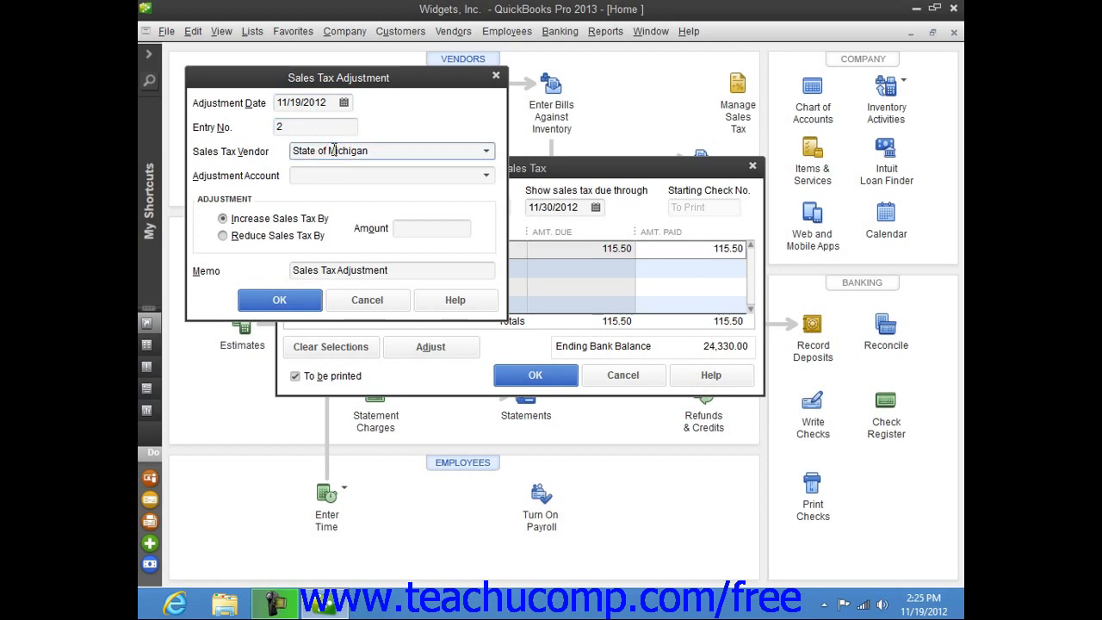
mouse_move(328, 176)
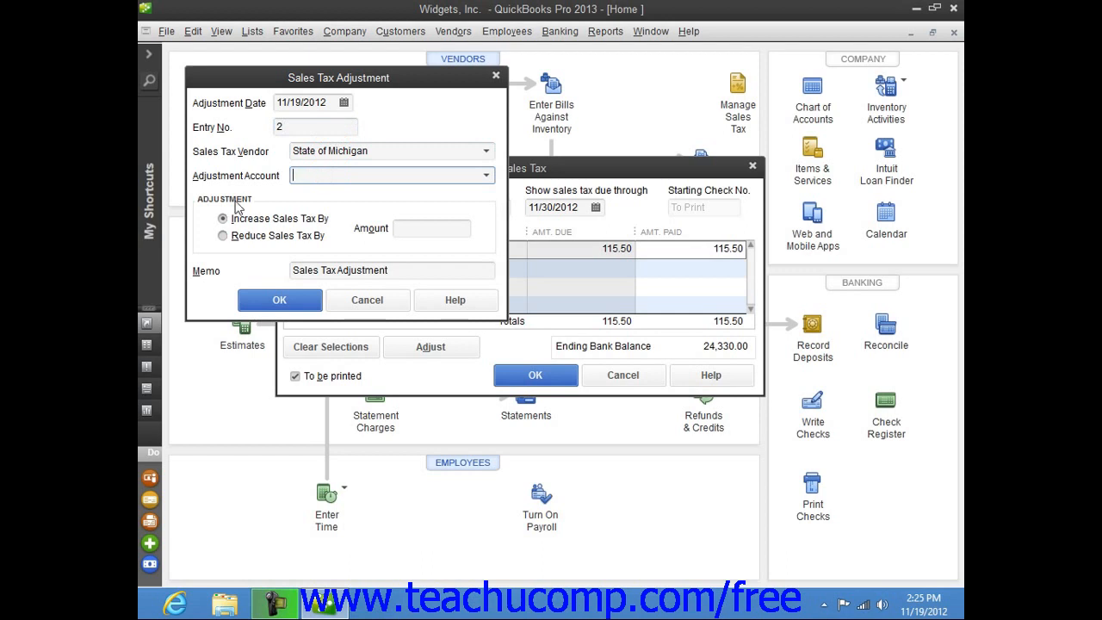
click(224, 217)
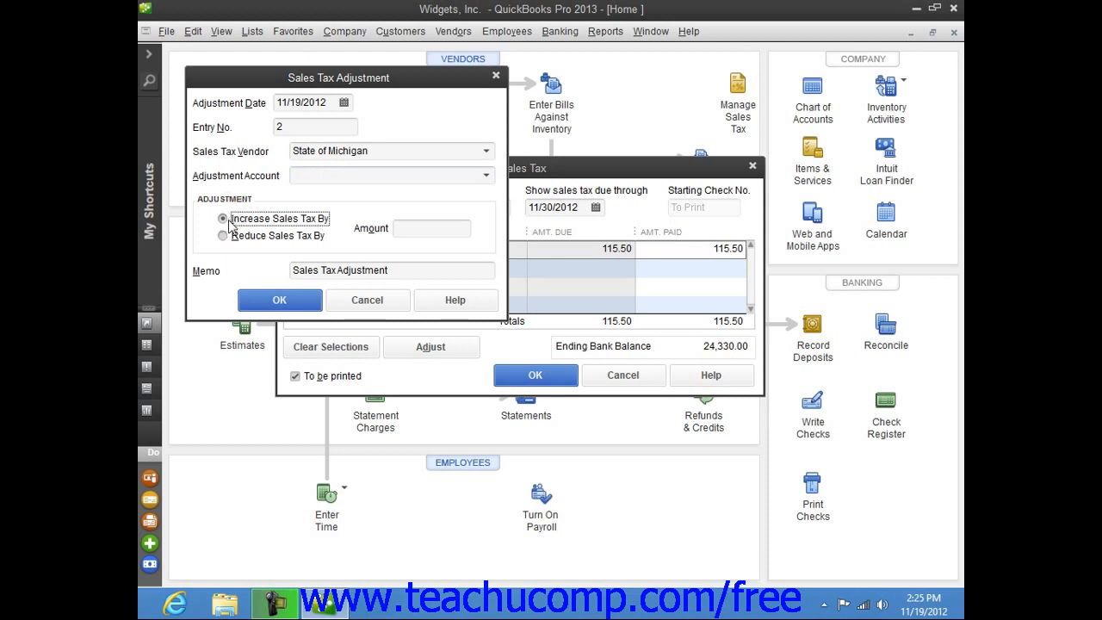
click(223, 236)
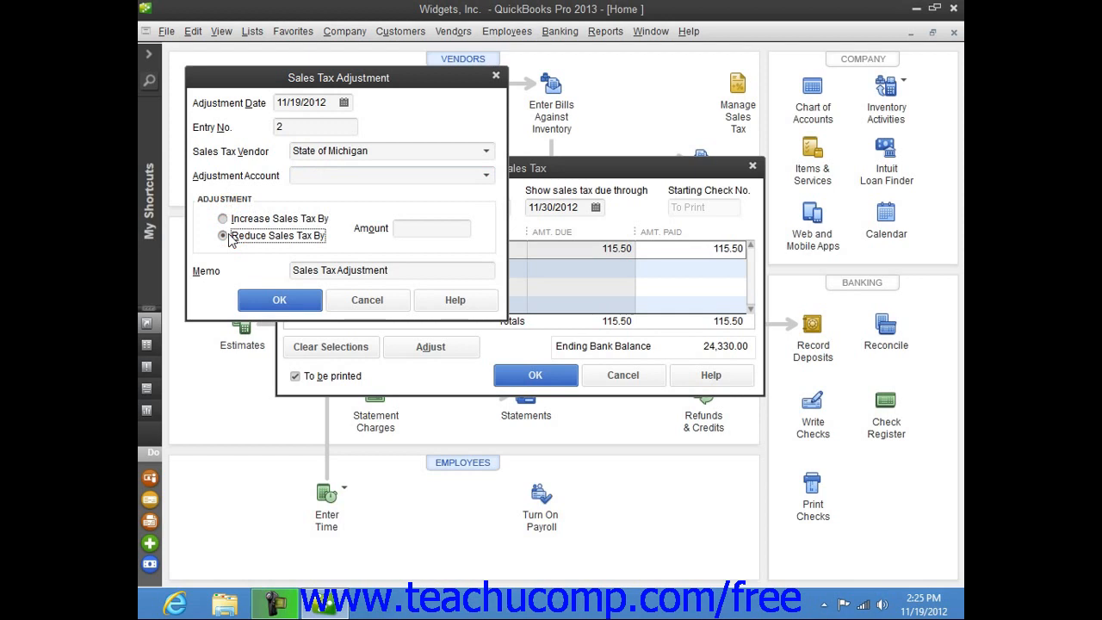
click(430, 227)
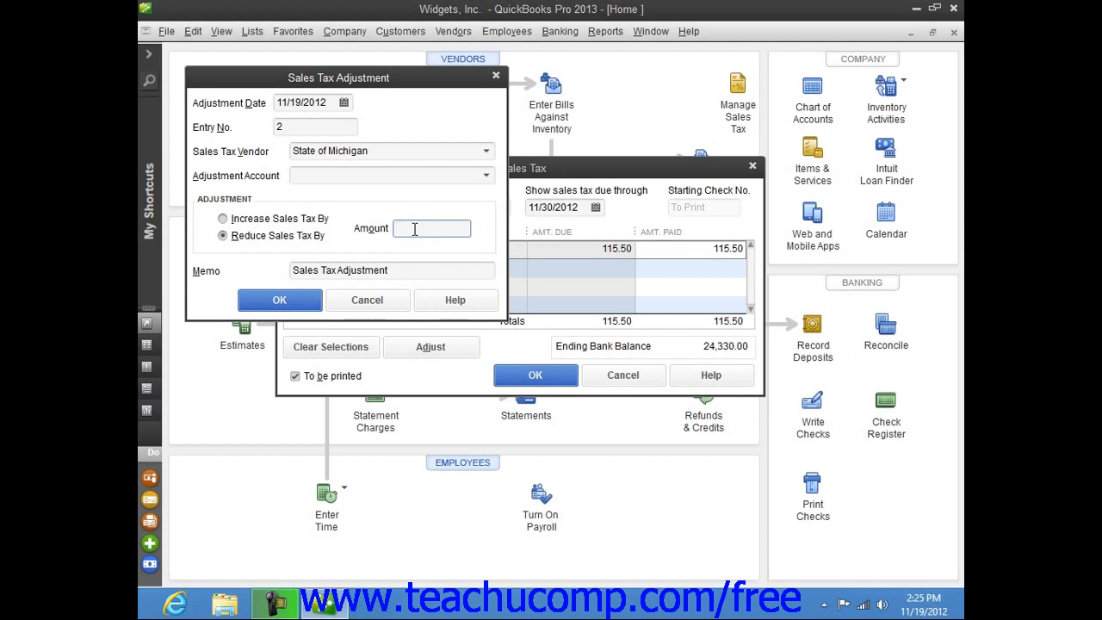
mouse_move(558, 318)
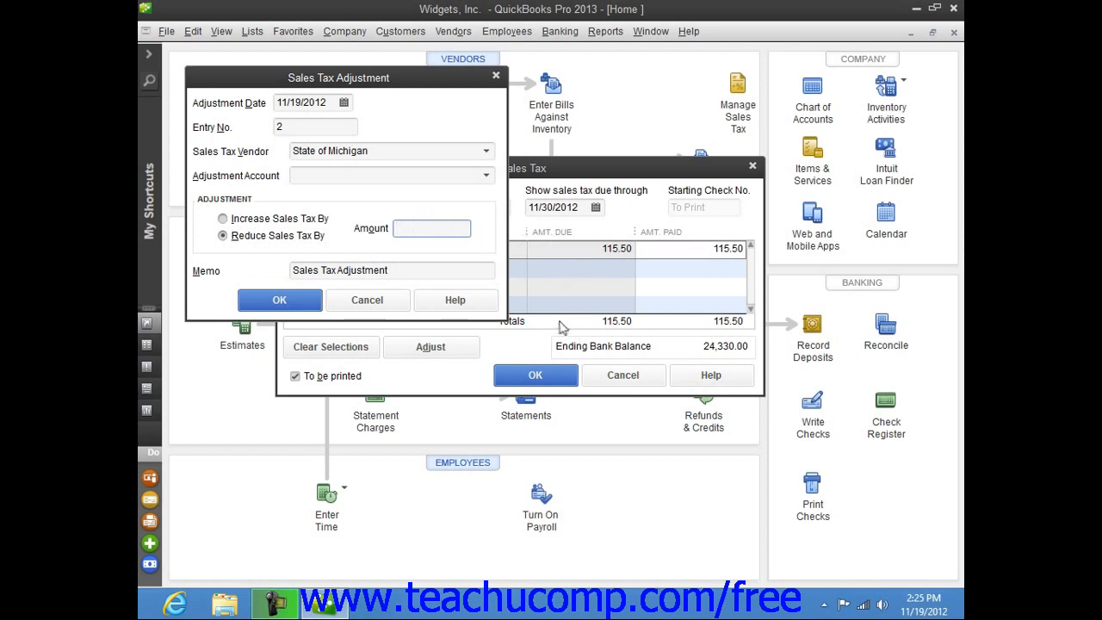
mouse_move(551, 323)
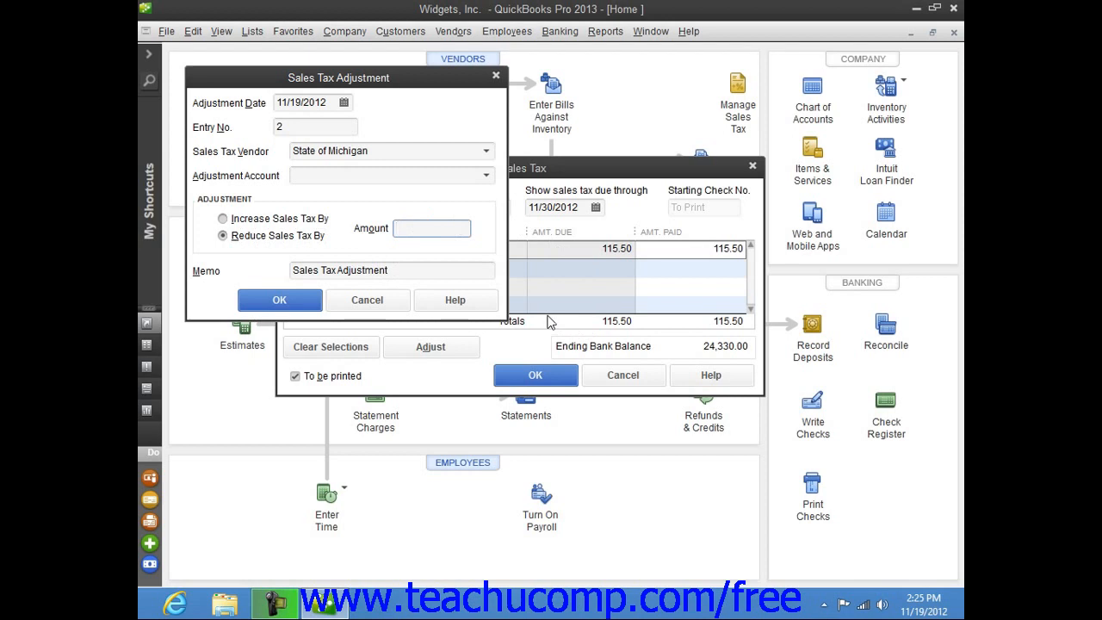
mouse_move(534, 326)
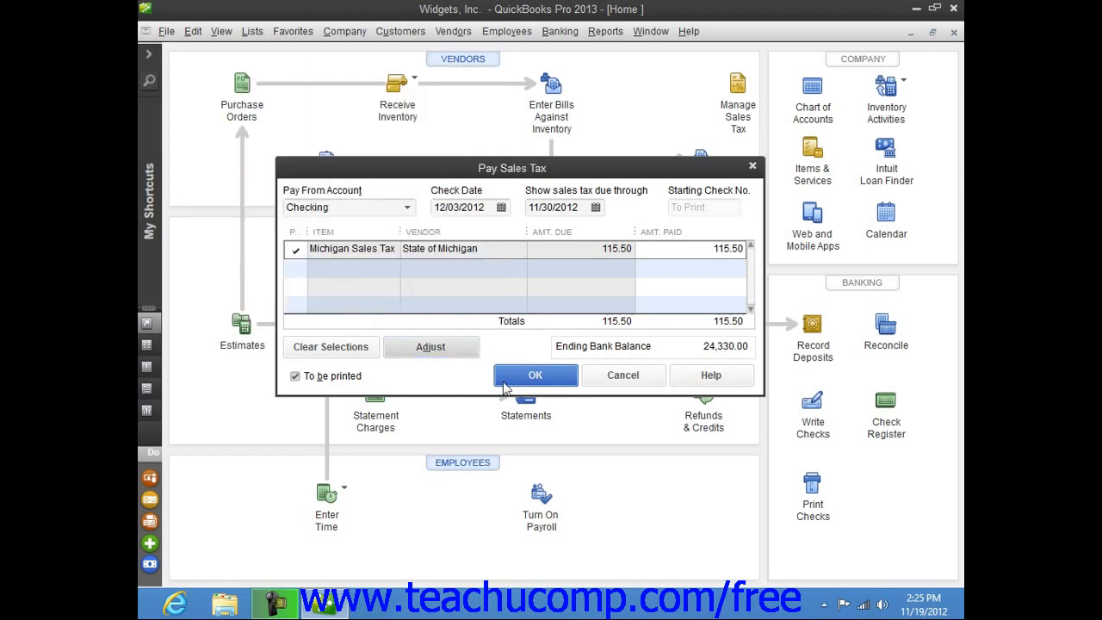
Dismiss the adjustment and confirm the 115.50 payment, creating the check
click(534, 375)
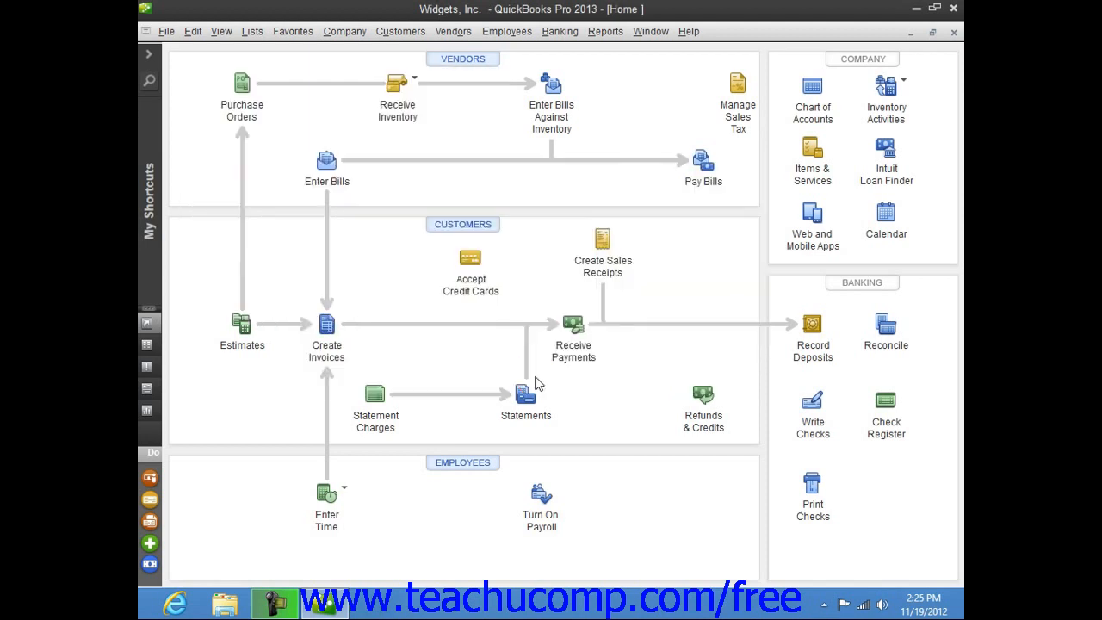
mouse_move(630, 314)
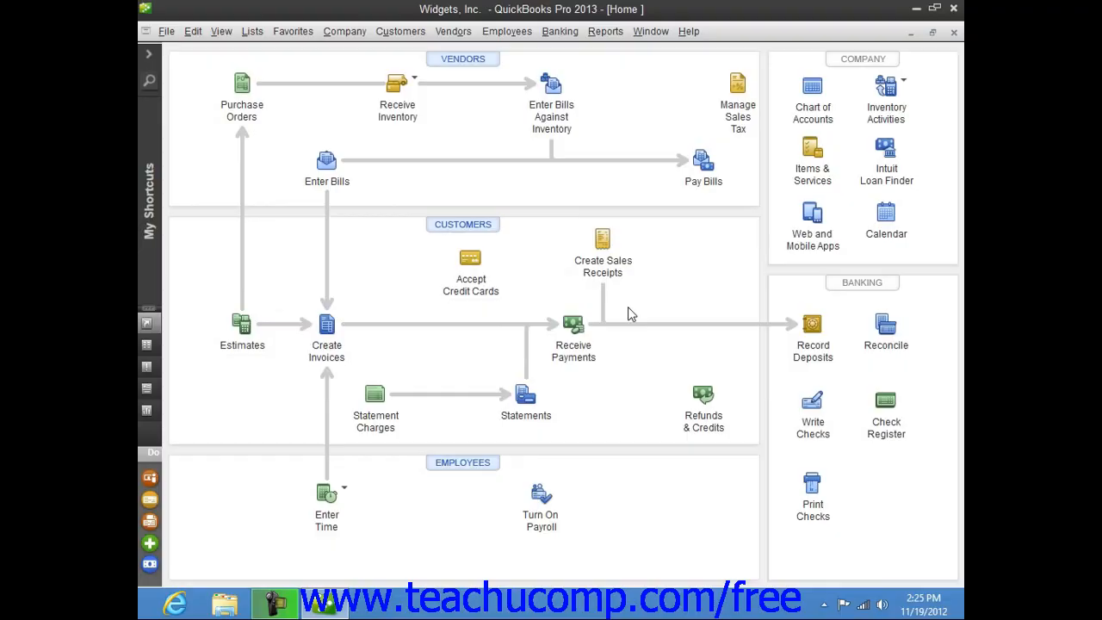